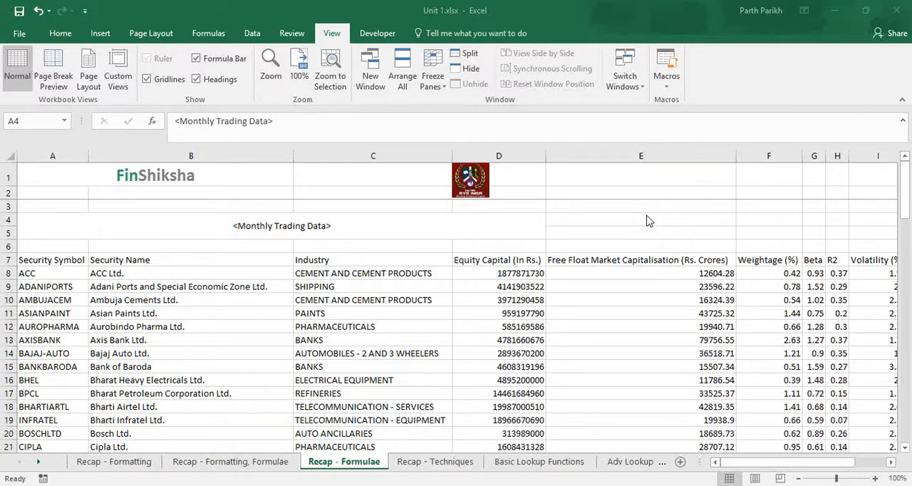
pyautogui.moveTo(399, 218)
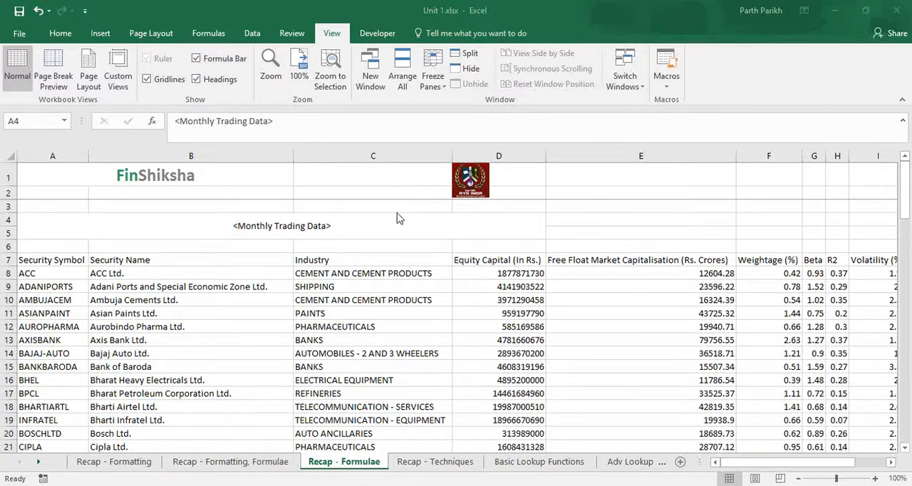
# - Review the Equity Capital (In Rs.) column above the Pharma total equity capital task
pyautogui.scroll(-3)
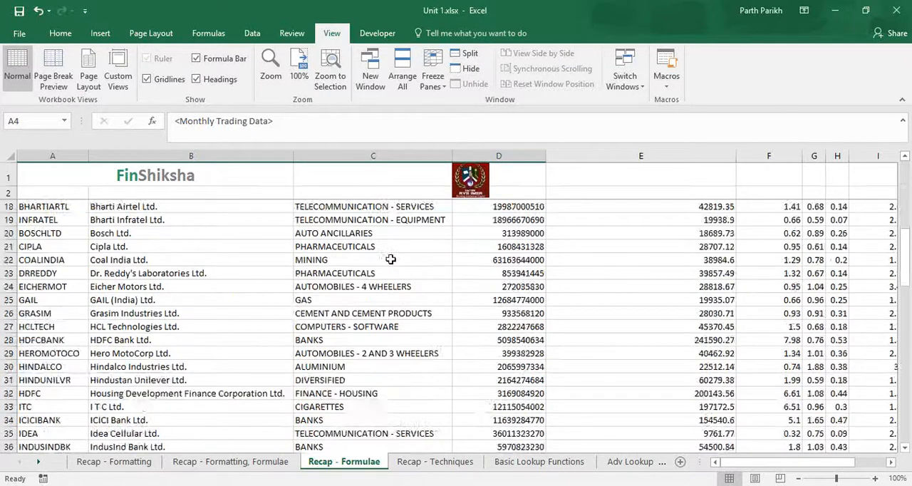
pyautogui.scroll(-3)
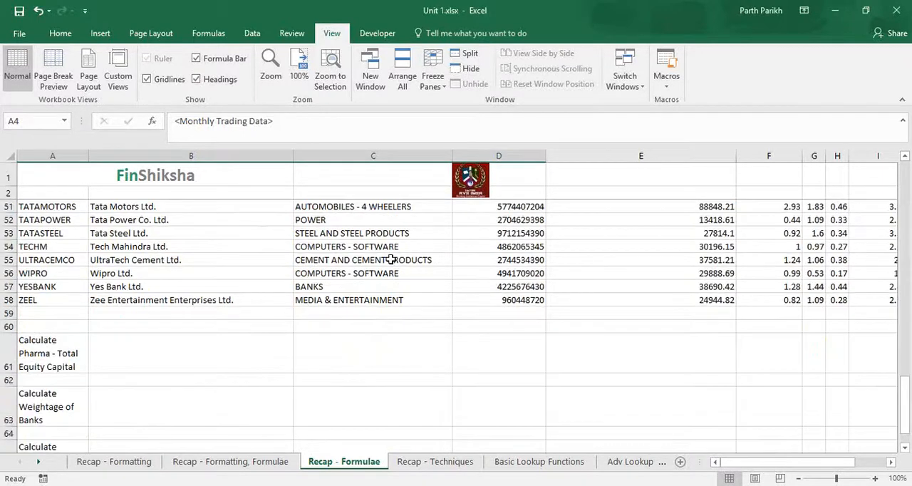
pyautogui.moveTo(268, 354)
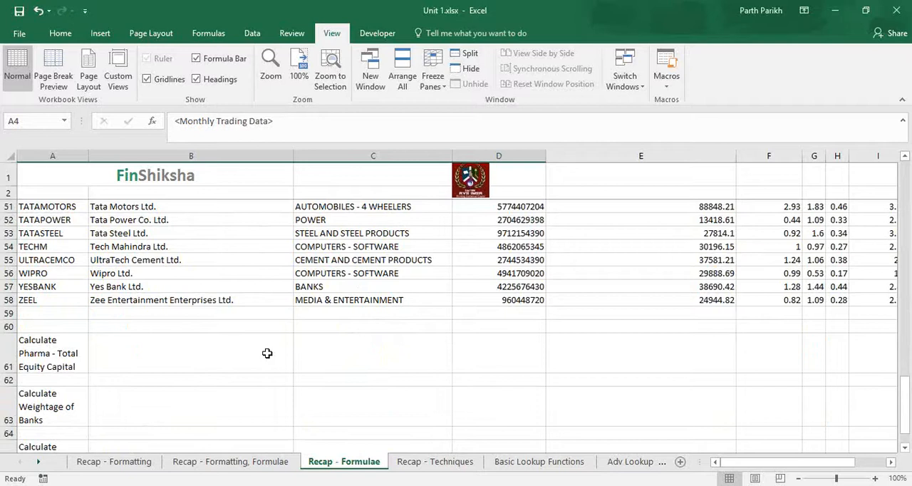
pyautogui.scroll(3)
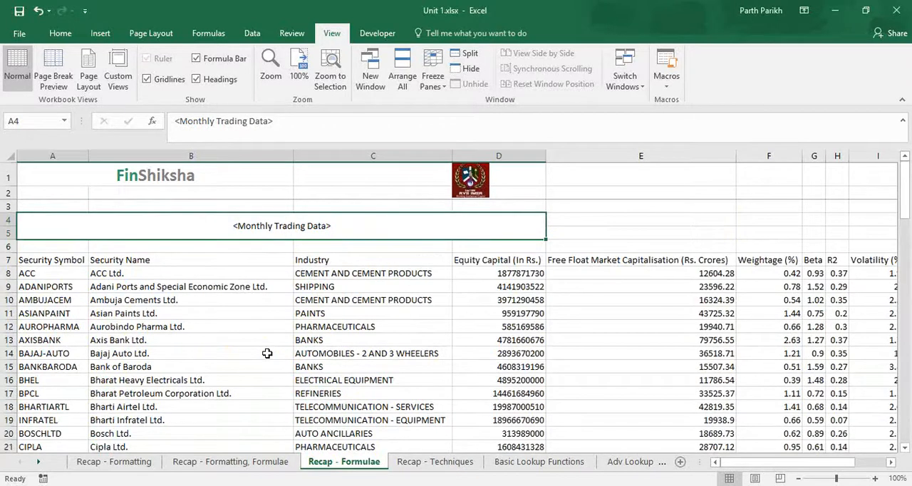
pyautogui.scroll(-3)
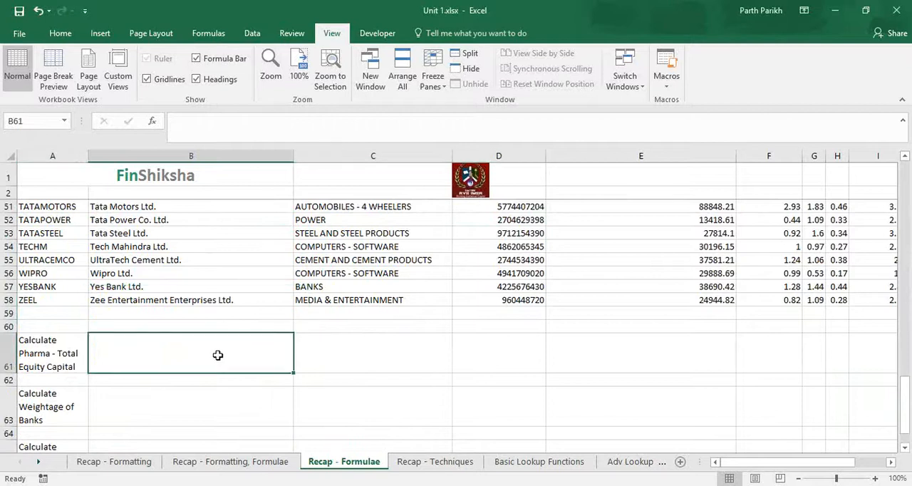
pyautogui.moveTo(57, 376)
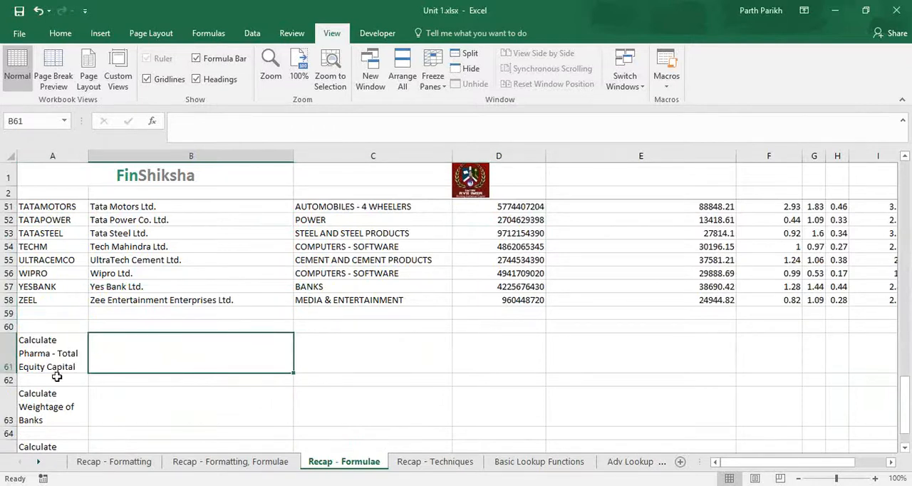
pyautogui.moveTo(54, 425)
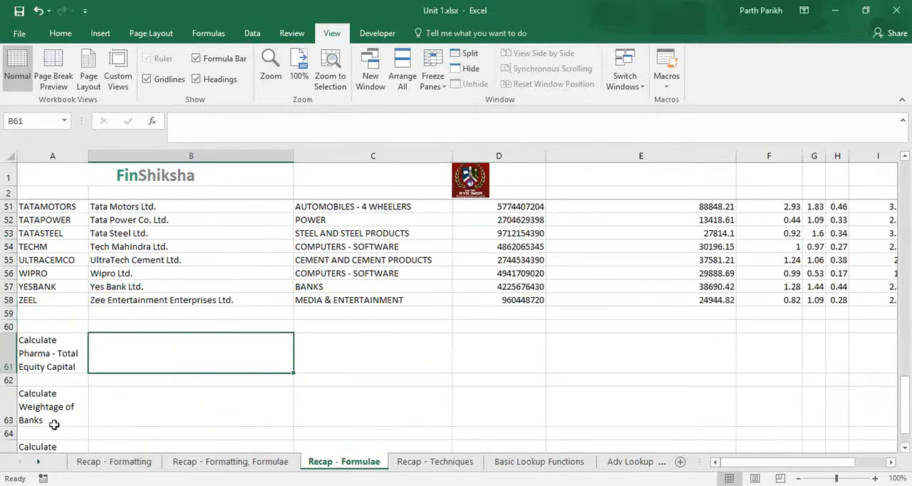
pyautogui.scroll(-3)
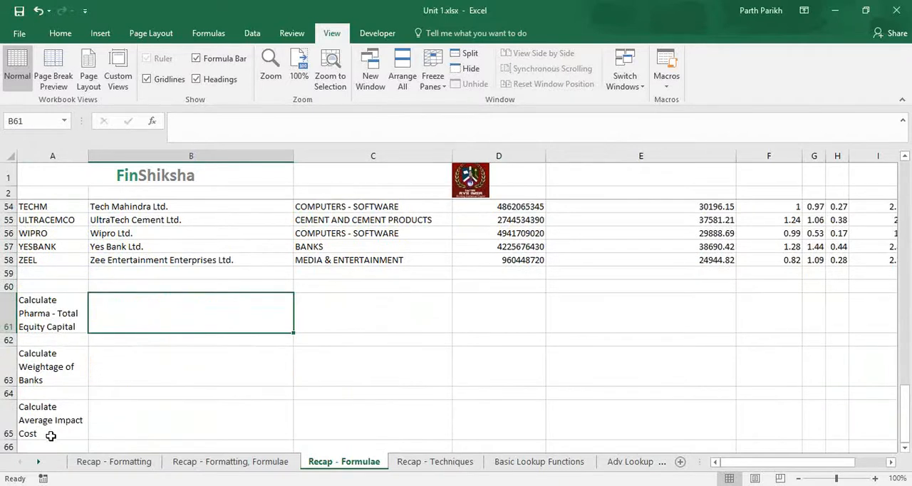
pyautogui.moveTo(185, 419)
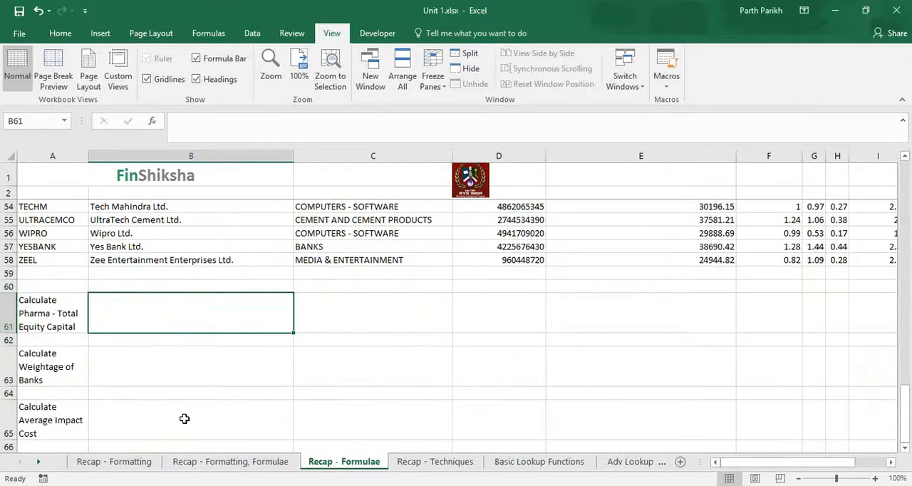
pyautogui.moveTo(735, 29)
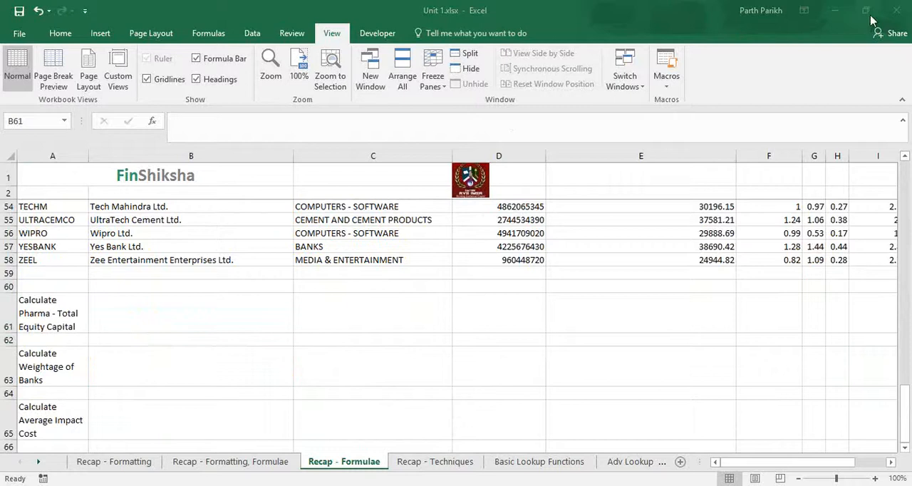
pyautogui.moveTo(502, 308)
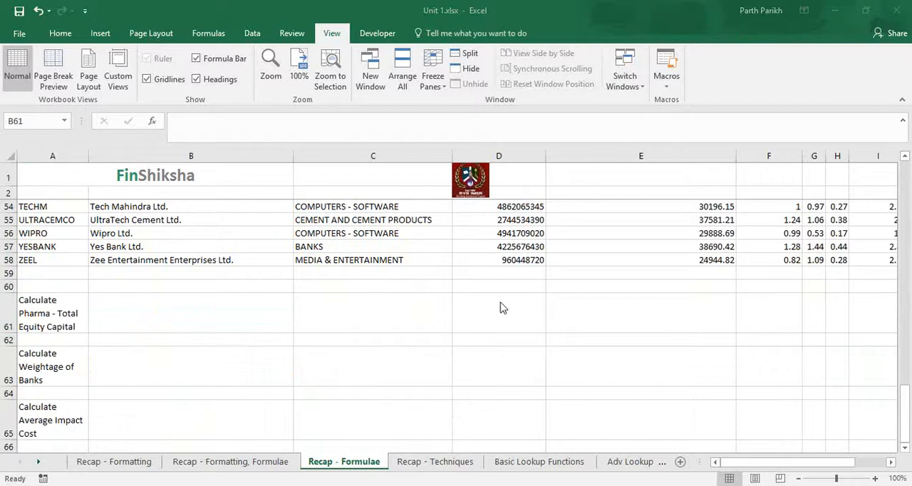
pyautogui.moveTo(220, 319)
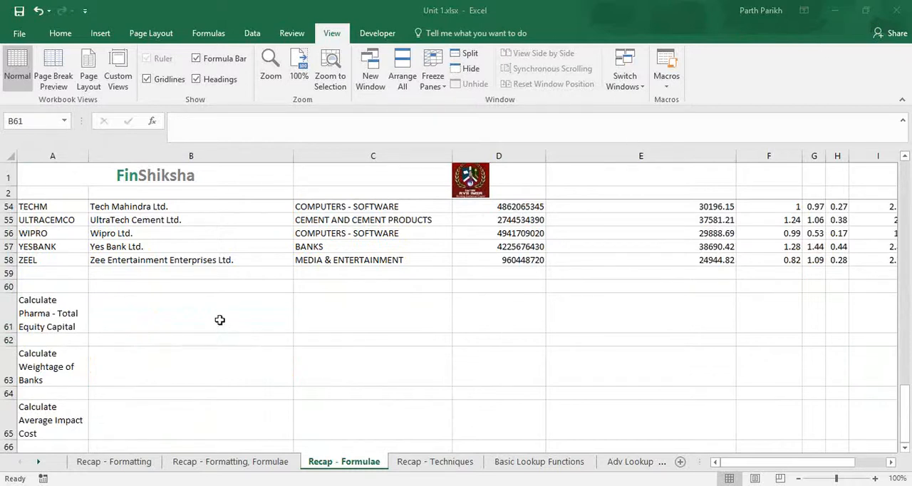
pyautogui.click(191, 314)
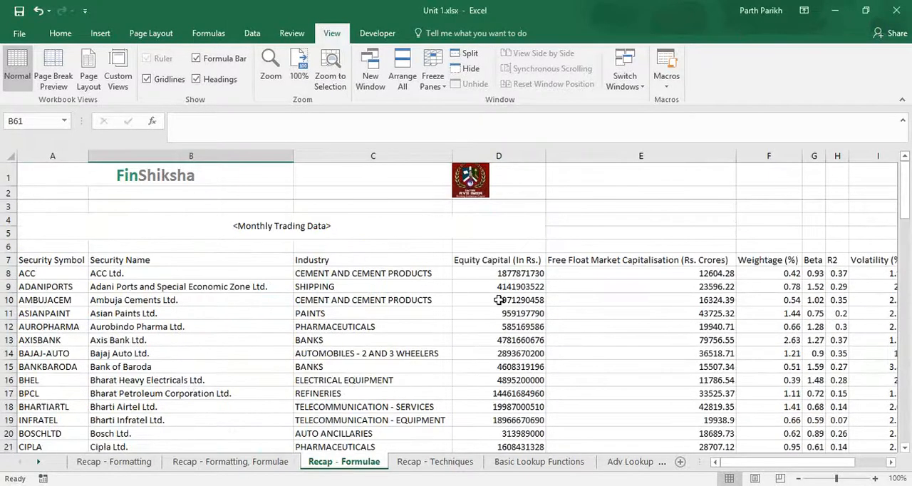
pyautogui.click(498, 259)
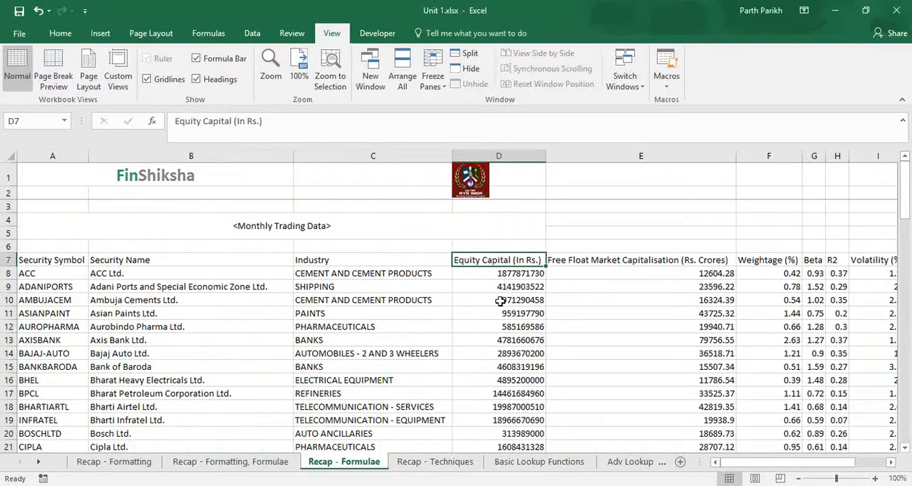
# - Enter =SUM(D8:D58)/10000000 in D61, giving 53053.7351 crores, and check the formula
pyautogui.scroll(-3)
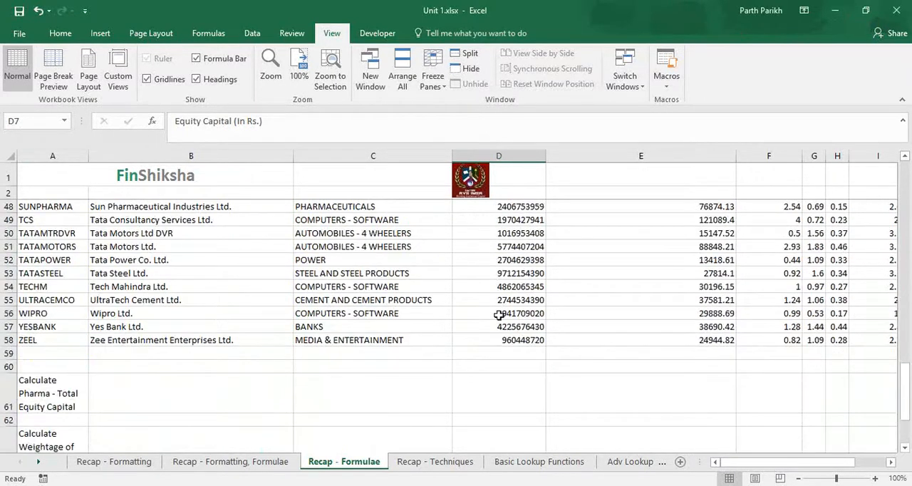
pyautogui.write('=su')
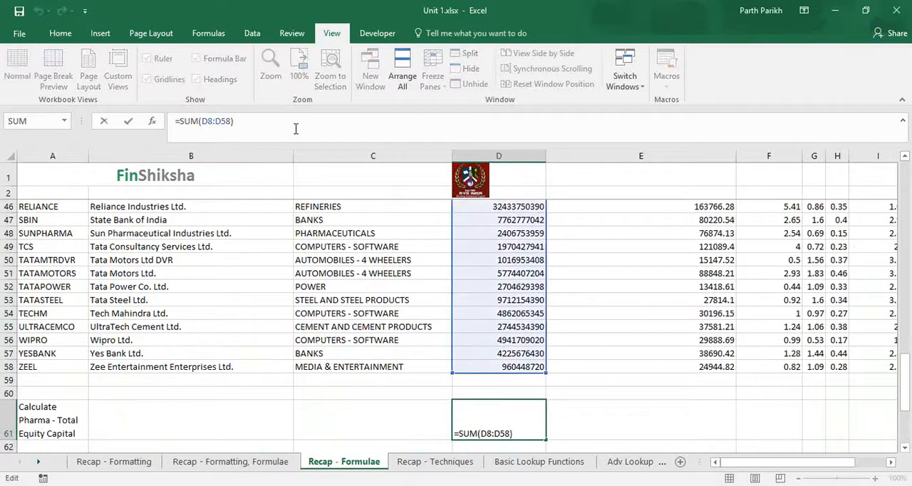
pyautogui.write('/100000')
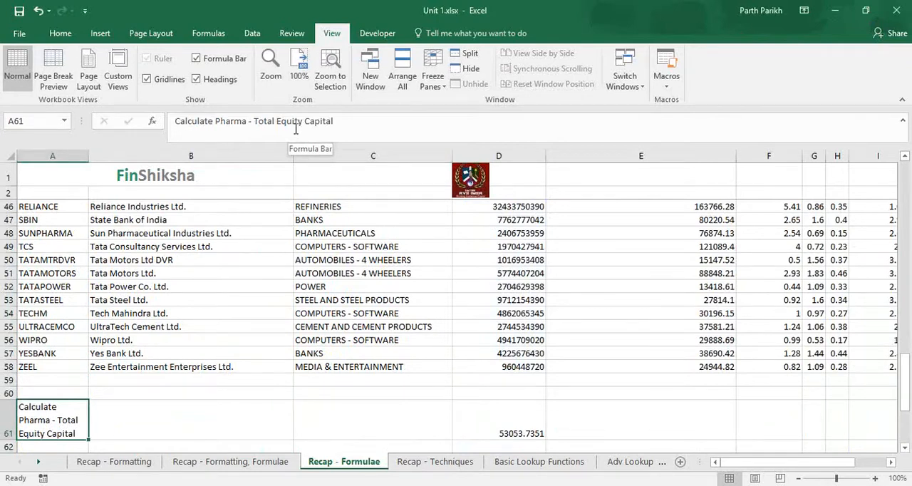
pyautogui.click(499, 433)
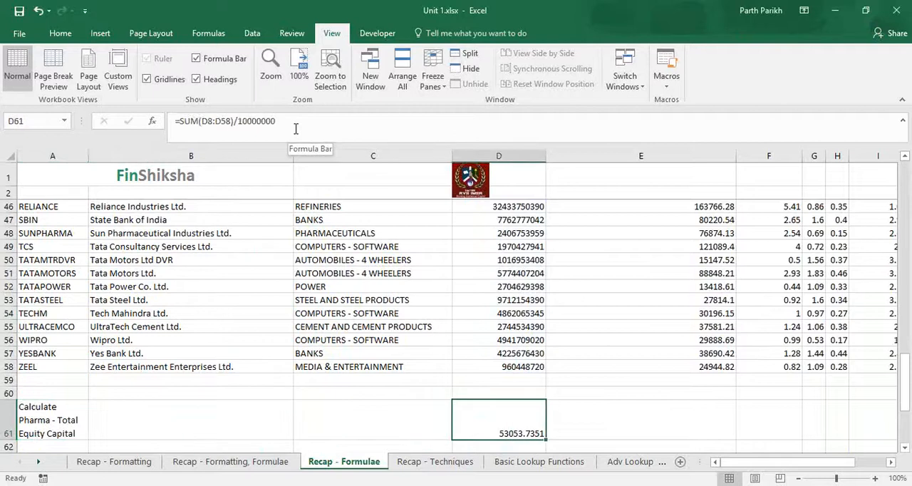
# - Scan the Industry column for pharma companies and return to the C61 prompt
pyautogui.click(291, 32)
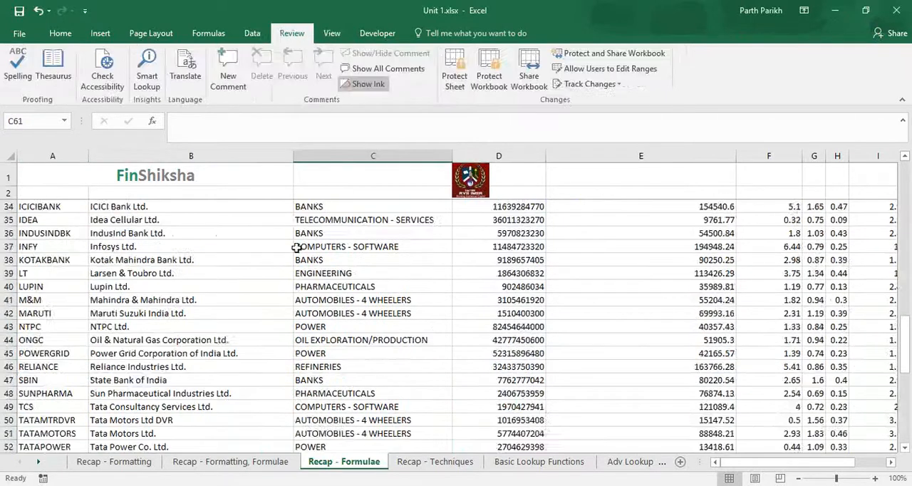
pyautogui.scroll(3)
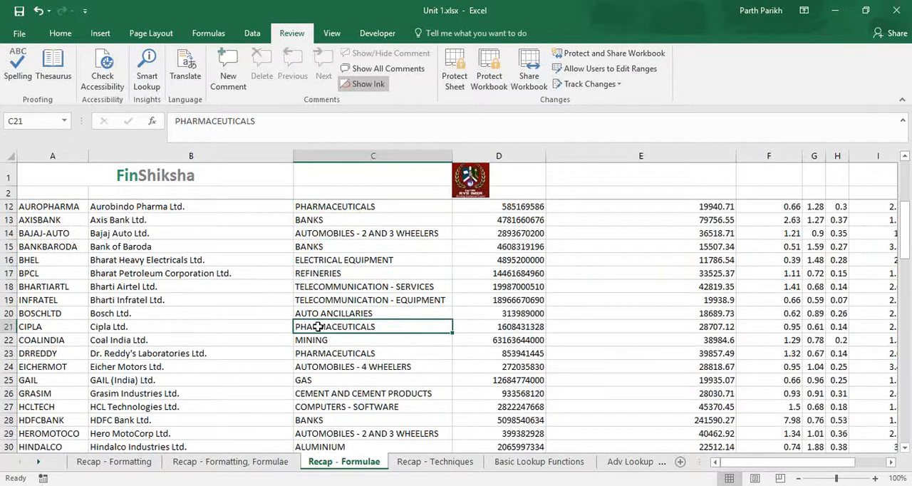
pyautogui.moveTo(321, 341)
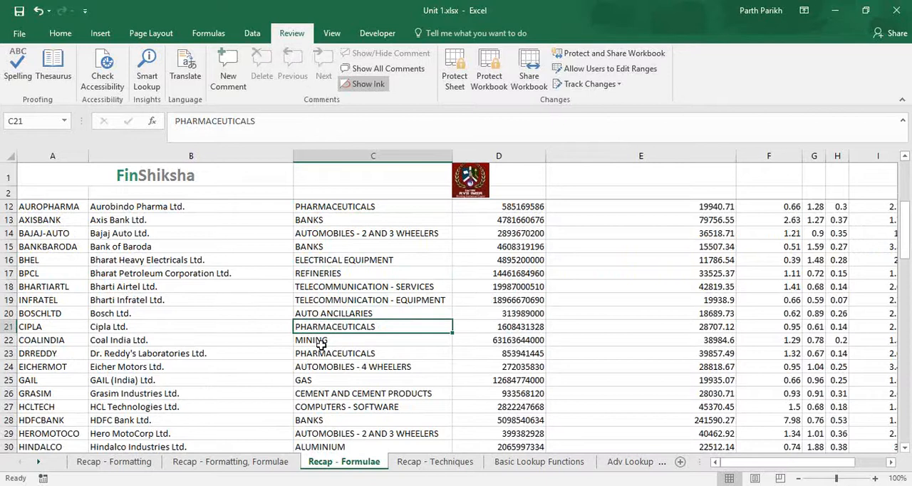
pyautogui.scroll(-3)
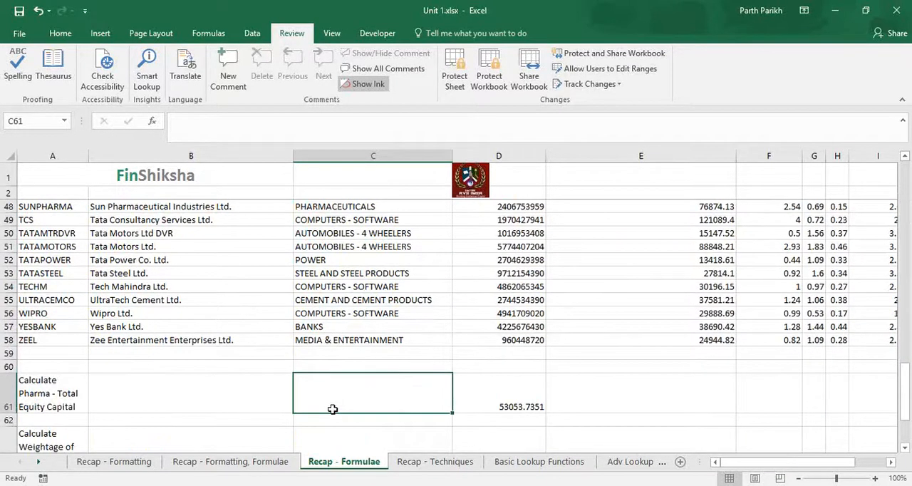
# - Start a SUMIFS in C61 over D8:D58 with the Industry column C8:C58 as criteria range
pyautogui.write('=sum')
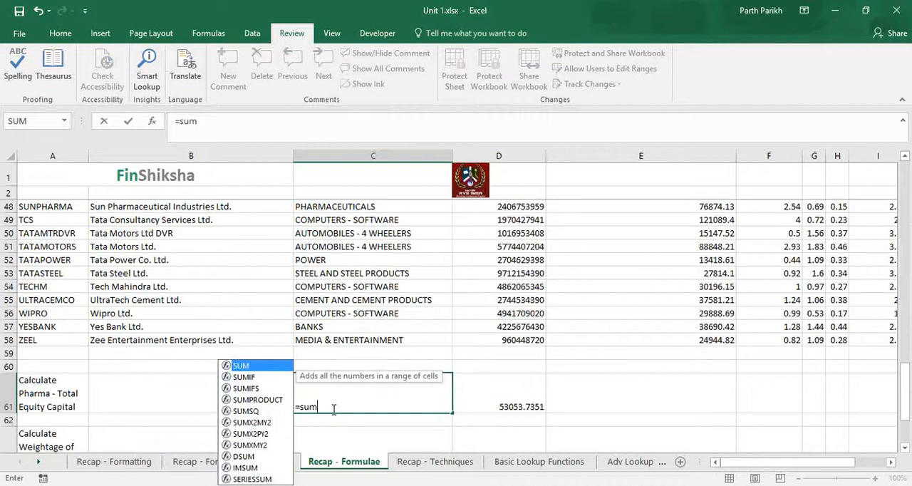
pyautogui.write('if')
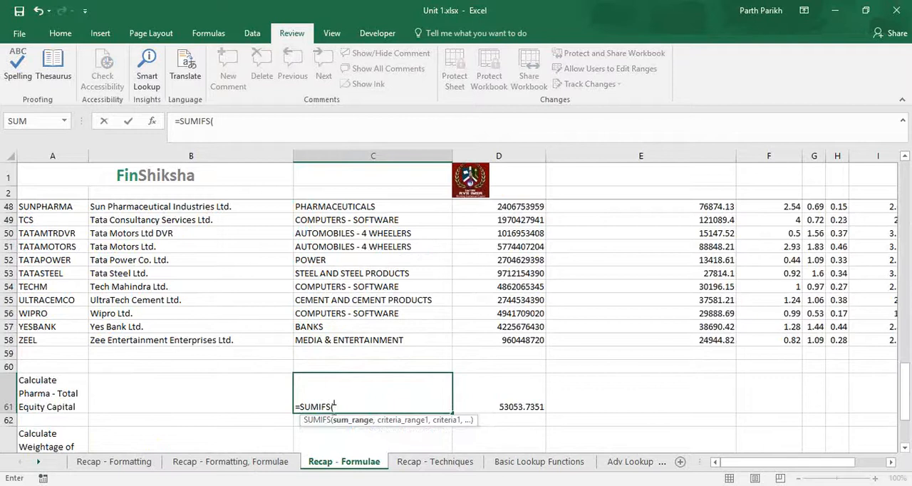
pyautogui.scroll(3)
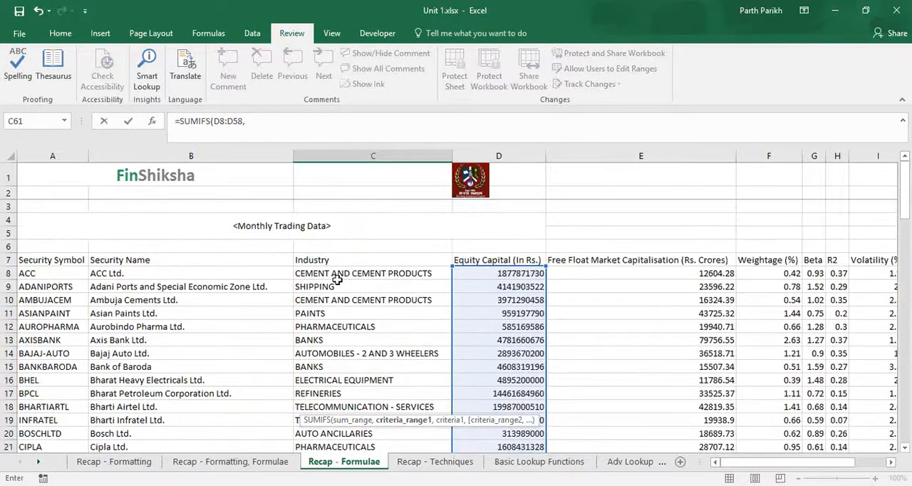
pyautogui.click(374, 272)
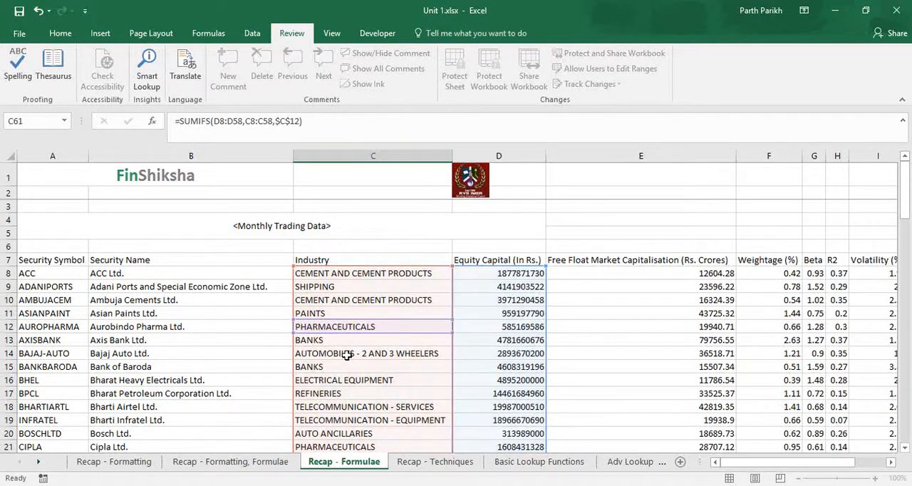
# - Finish =SUMIFS(D8:D58,C8:C58,$C$12)/10000000 so C61 shows 635.6782352
pyautogui.scroll(-3)
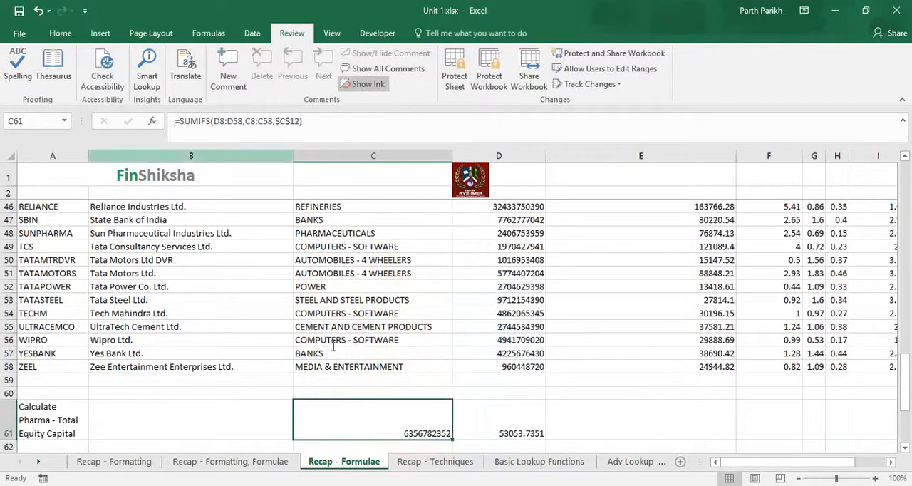
pyautogui.write('/')
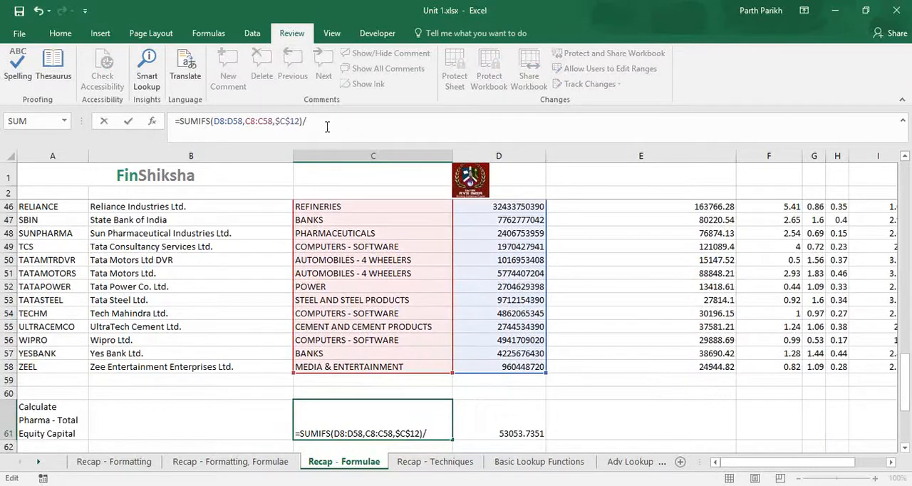
pyautogui.write('10000000')
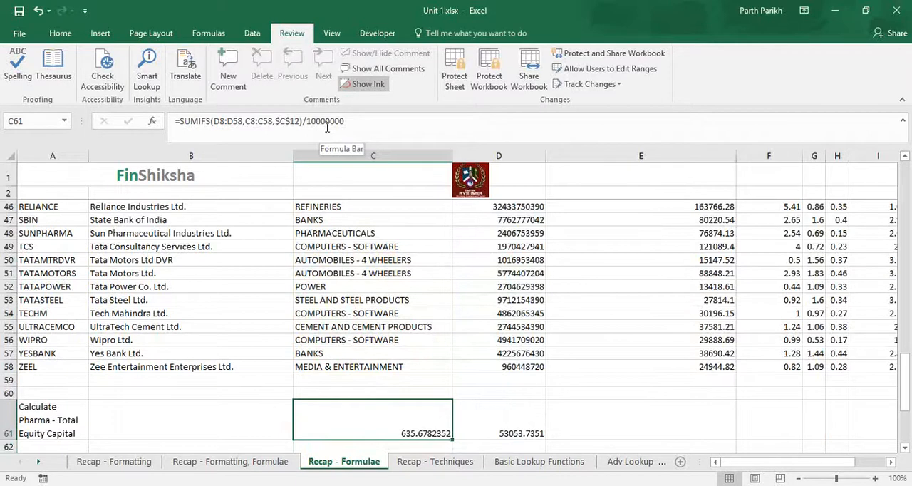
pyautogui.scroll(-3)
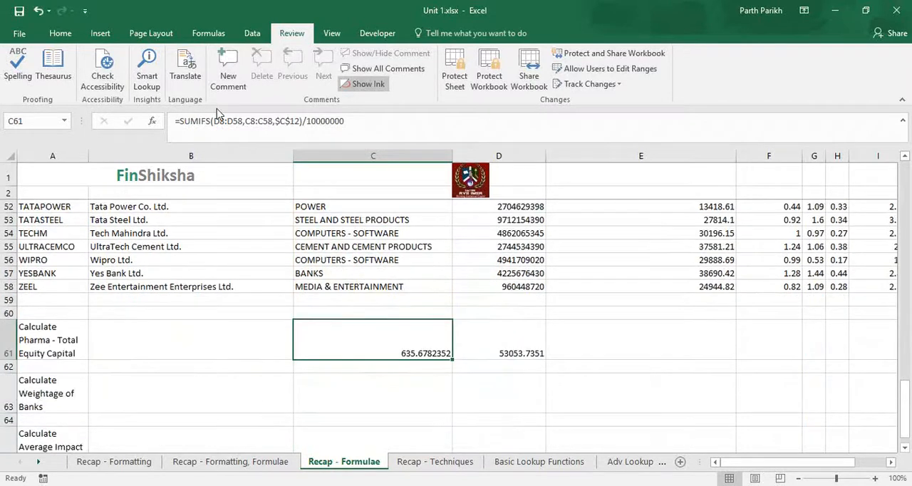
# - Review the bank weightage task and the Weightage (%) column heading
pyautogui.click(52, 393)
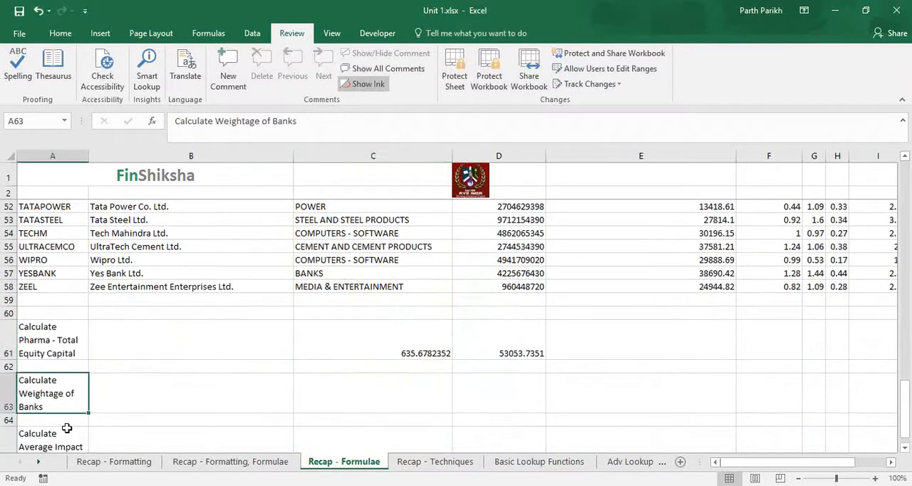
pyautogui.scroll(3)
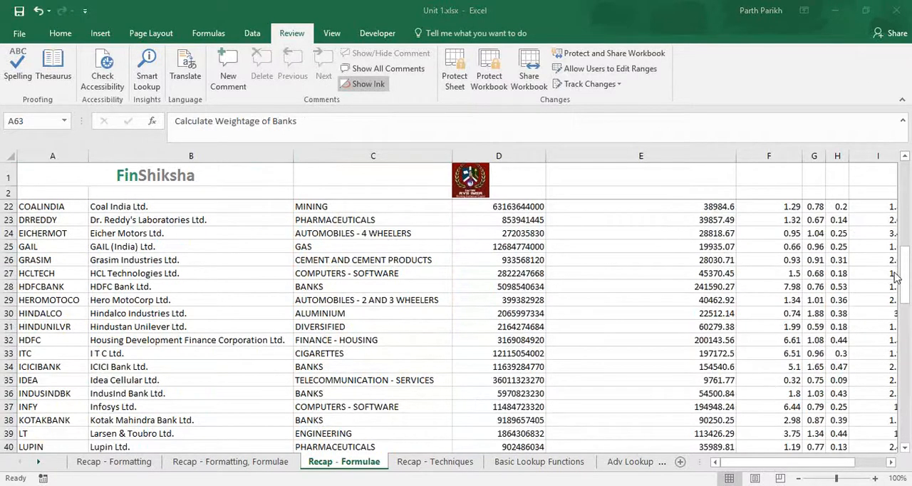
pyautogui.scroll(3)
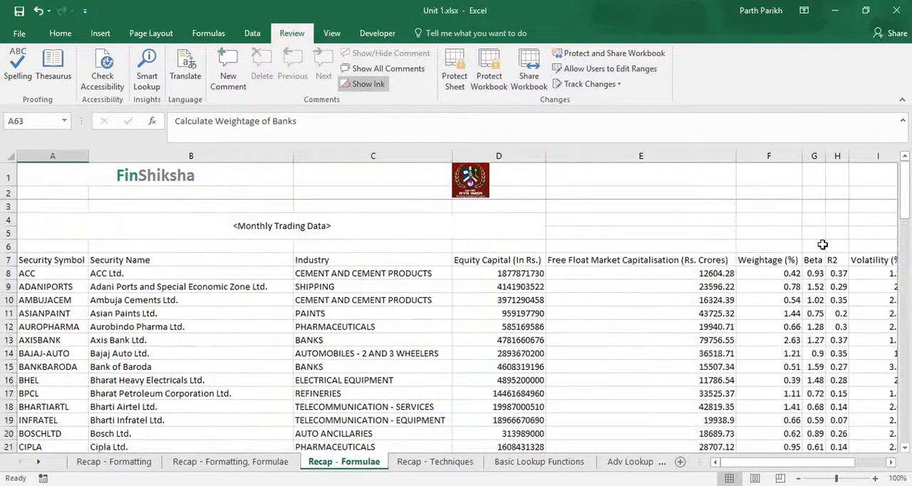
pyautogui.click(768, 259)
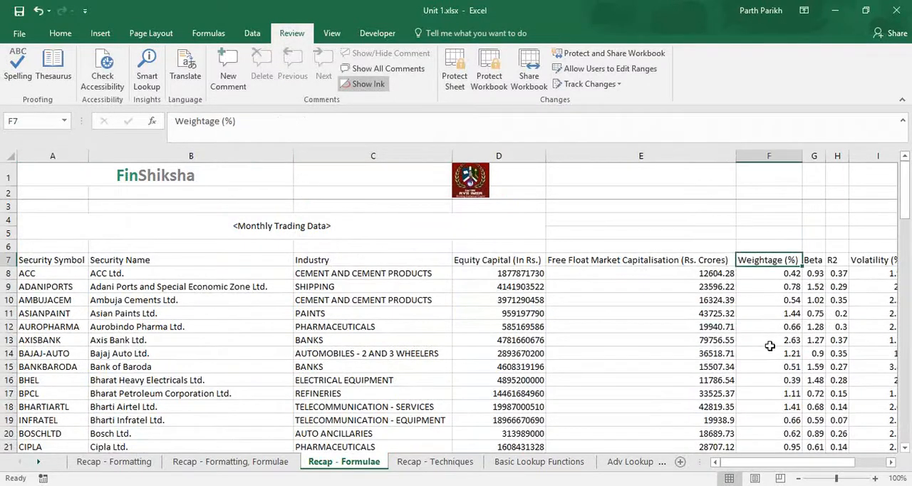
# - Enter =SUM(F8:F58) in F63, giving 100.01, and check the formula
pyautogui.scroll(-3)
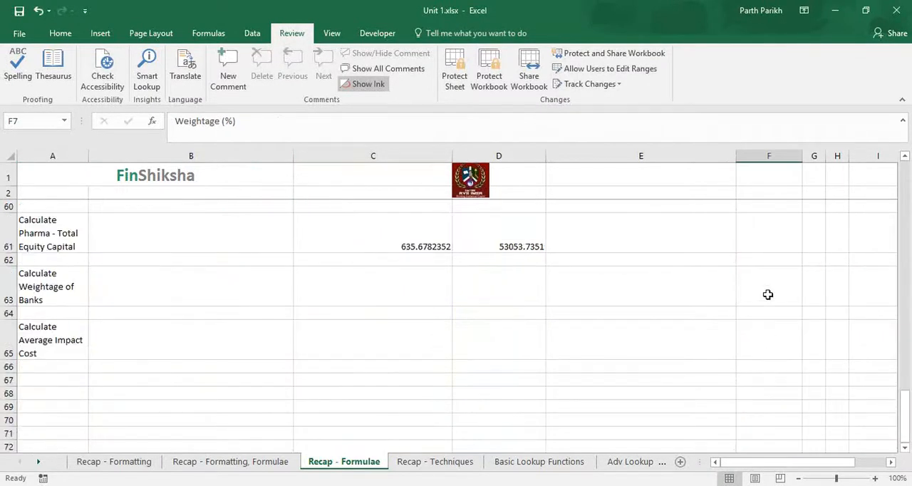
pyautogui.write('=s')
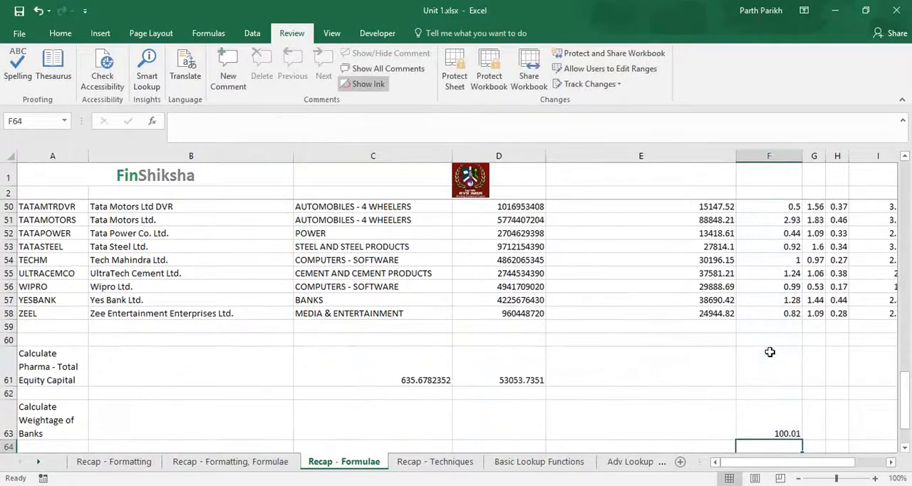
pyautogui.click(770, 434)
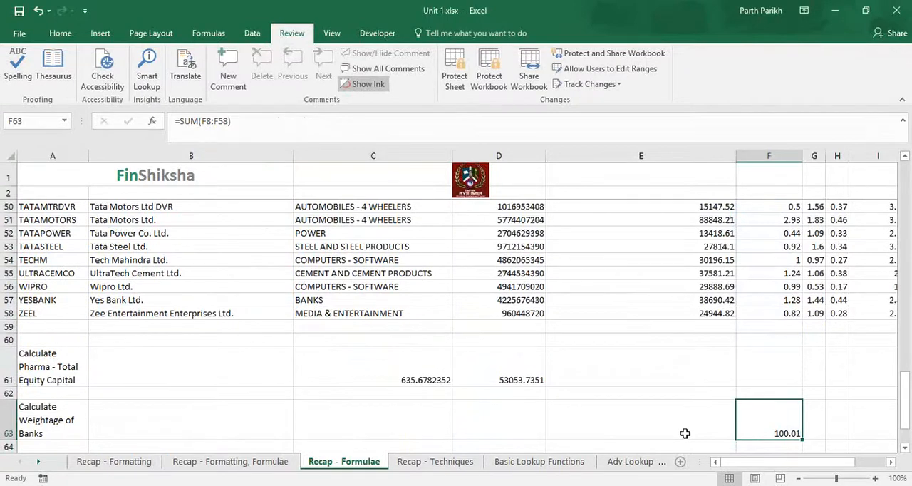
# - Enter =SUMIFS(F8:F58,C8:C58,$C$15) in E63 so bank weightage shows 24.93
pyautogui.click(640, 420)
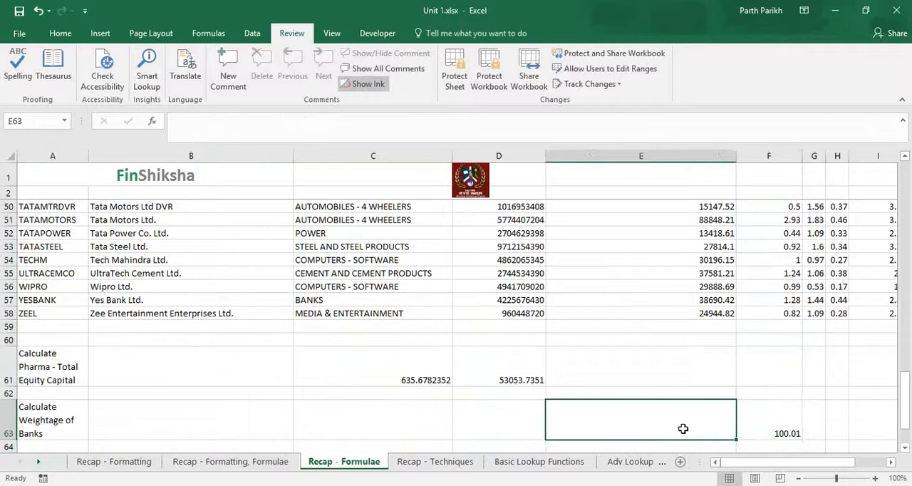
pyautogui.write('=s')
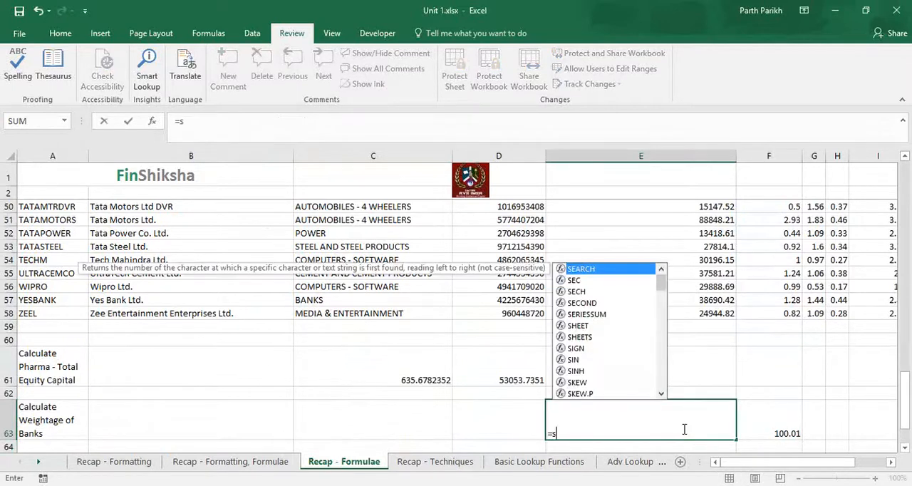
pyautogui.write('umi')
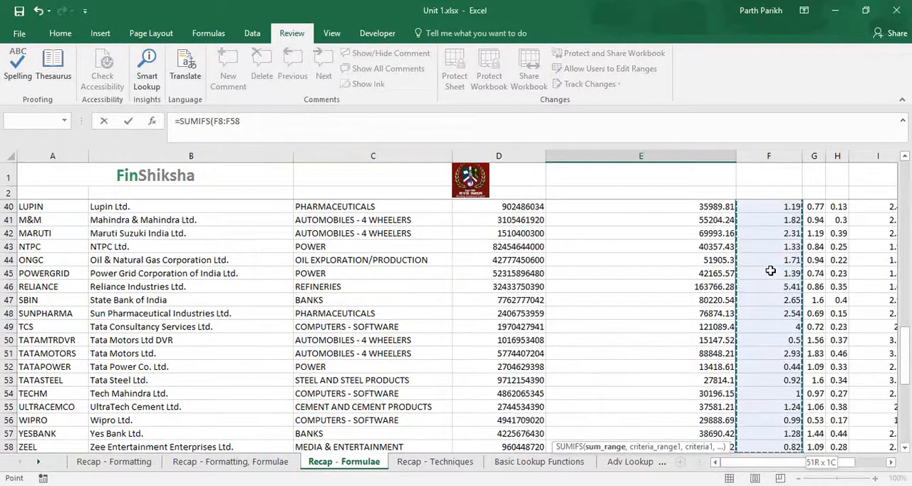
pyautogui.write(',')
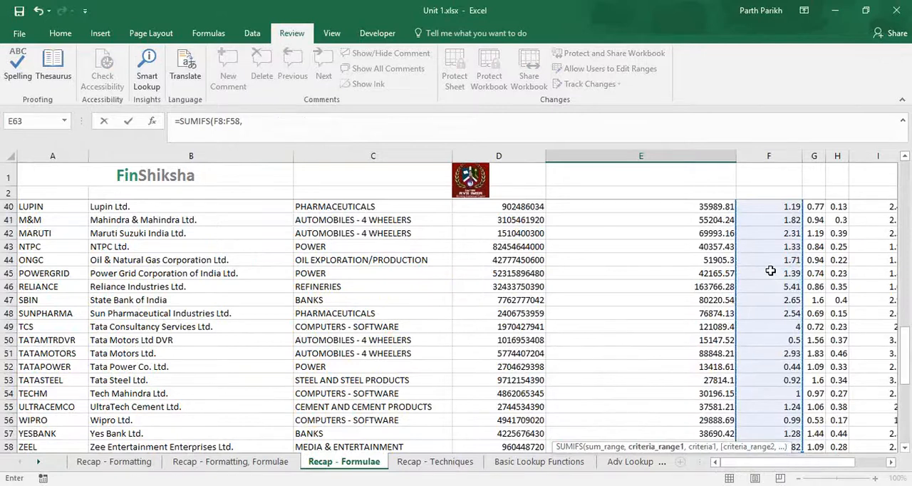
pyautogui.scroll(3)
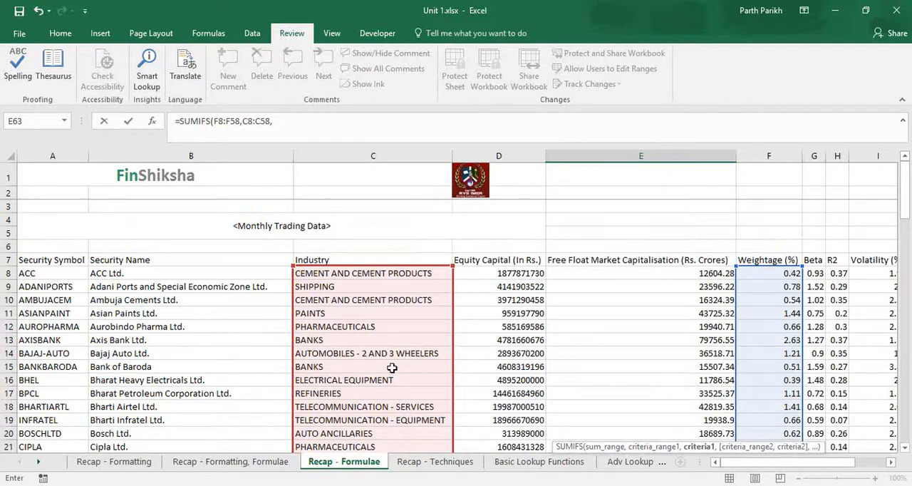
pyautogui.click(374, 341)
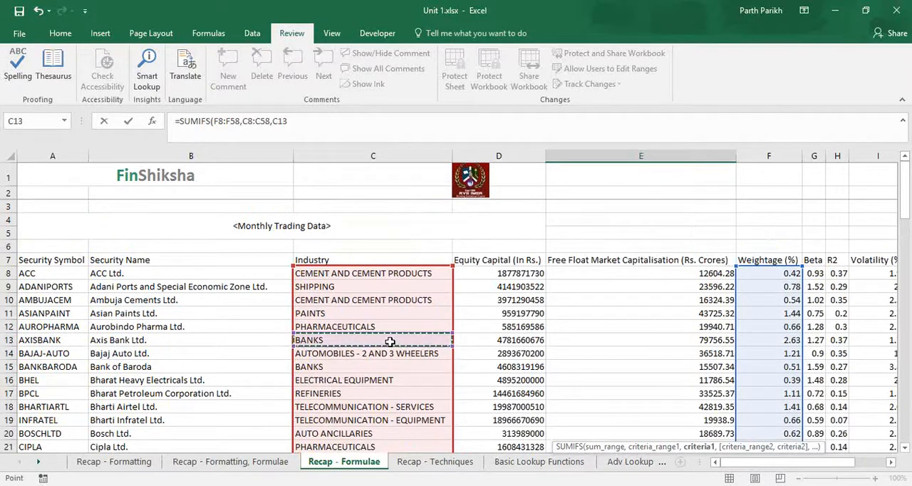
pyautogui.click(372, 367)
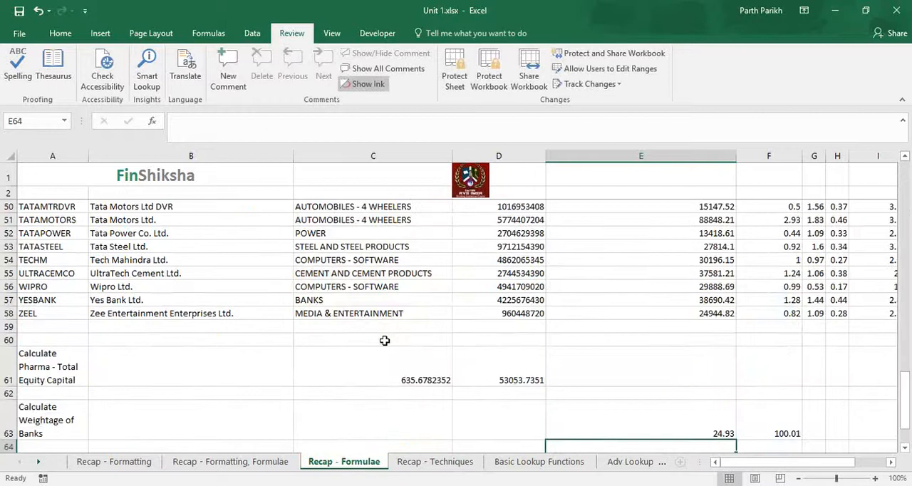
pyautogui.click(641, 419)
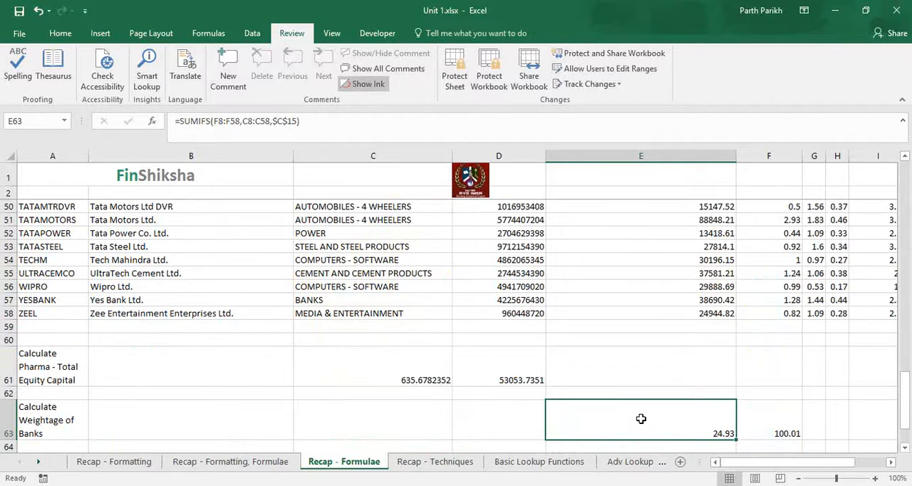
# - Locate the Average Impact Cost row and the Avg. Impact Cost (%) column K to be totalled
pyautogui.scroll(-3)
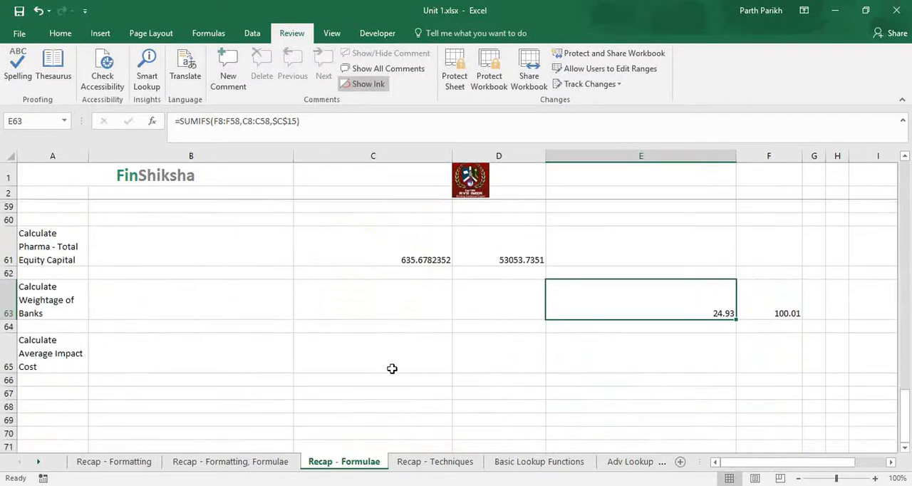
pyautogui.click(373, 354)
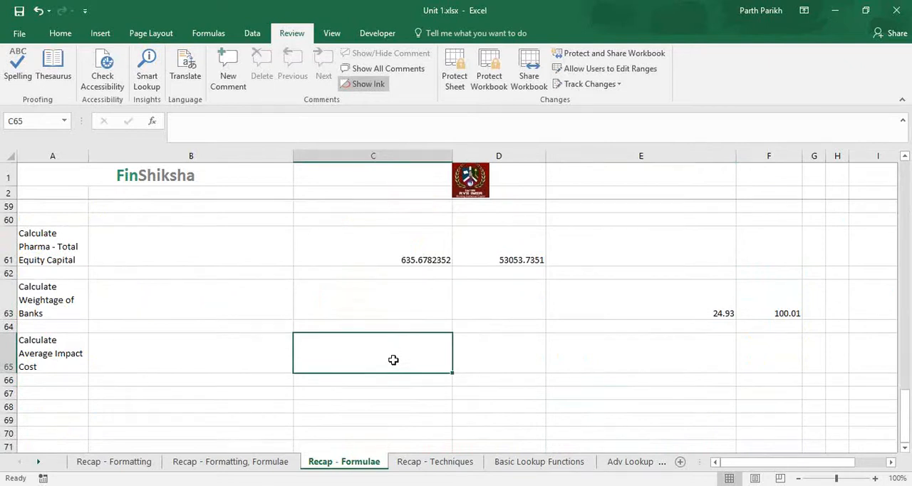
pyautogui.moveTo(75, 341)
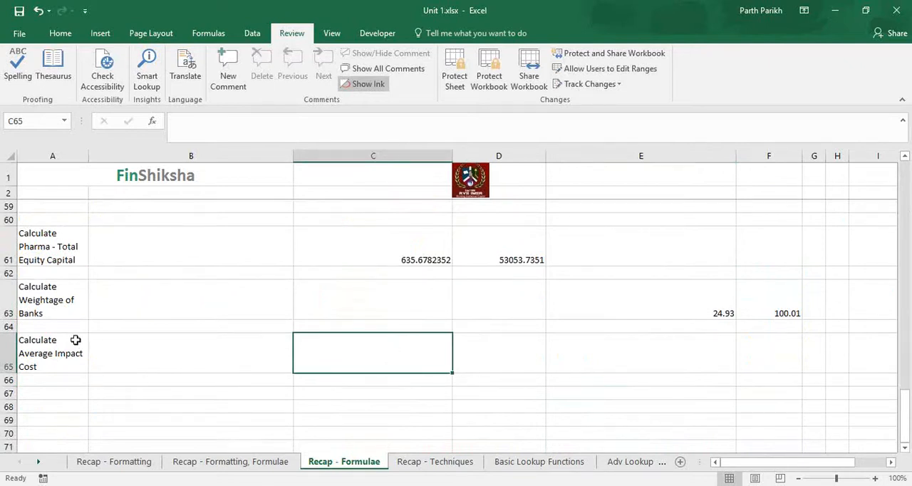
pyautogui.click(52, 353)
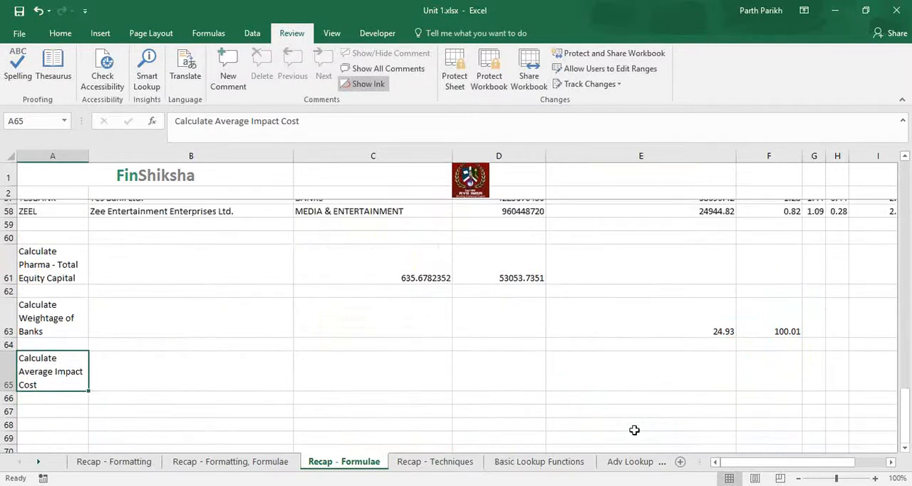
pyautogui.scroll(3)
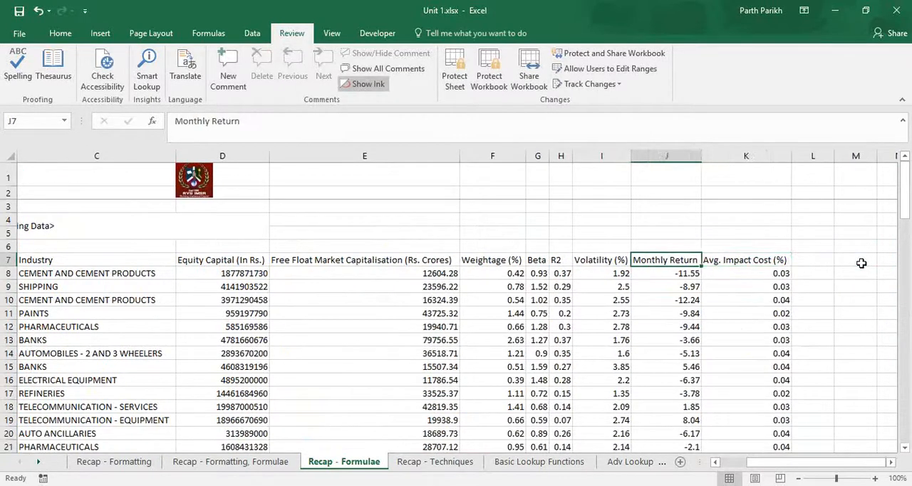
pyautogui.click(747, 259)
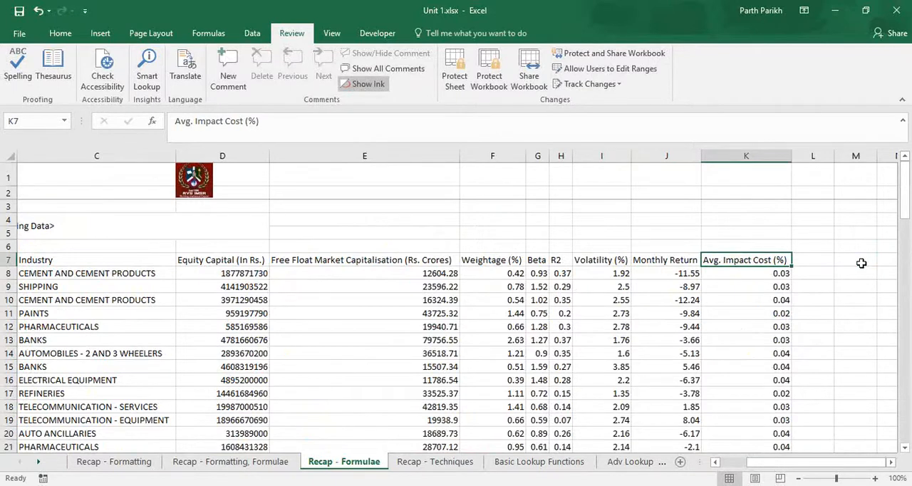
pyautogui.click(747, 272)
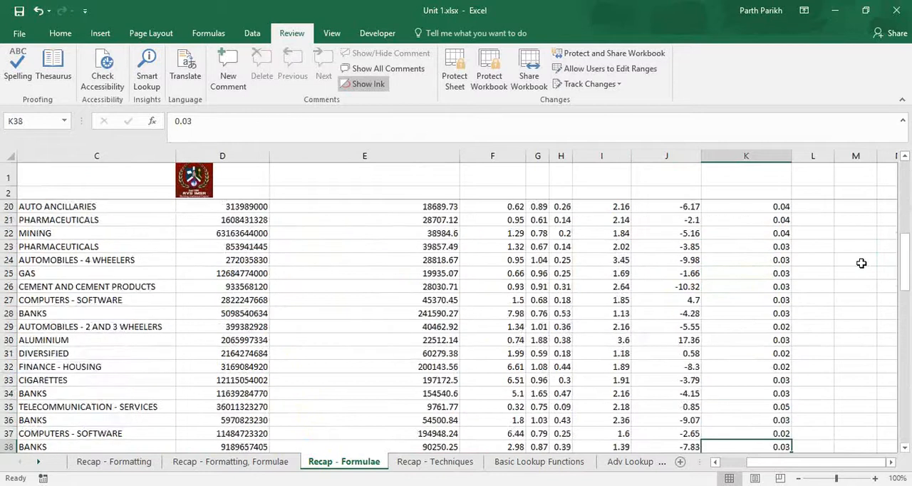
pyautogui.scroll(-3)
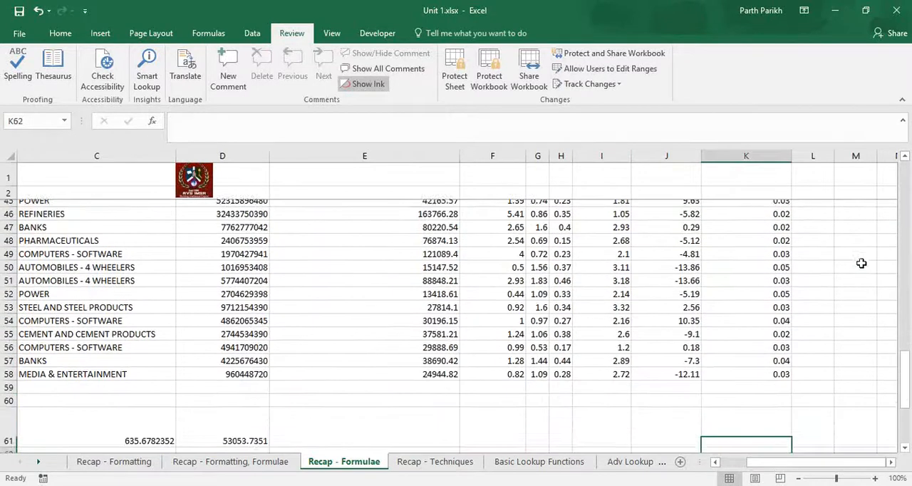
pyautogui.scroll(-3)
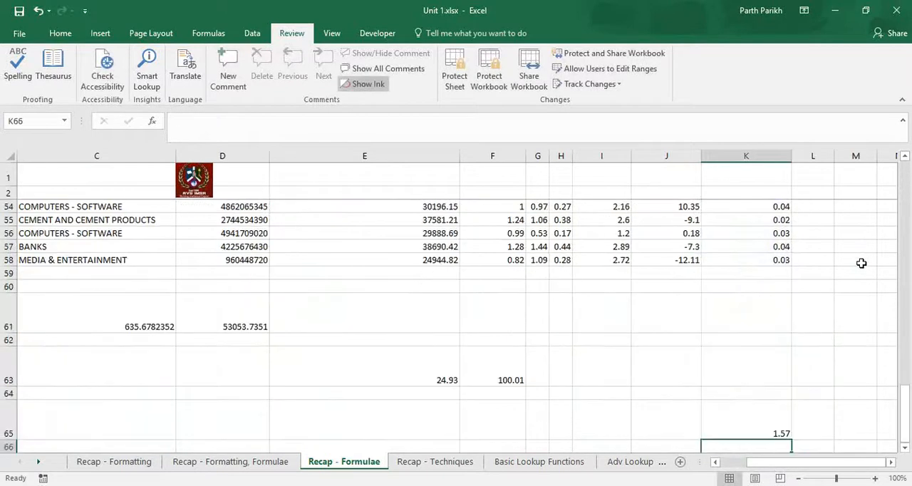
# - Enter =AVERAGE(K8:K58) in K65 and reduce decimals so it shows 0.03
pyautogui.click(747, 434)
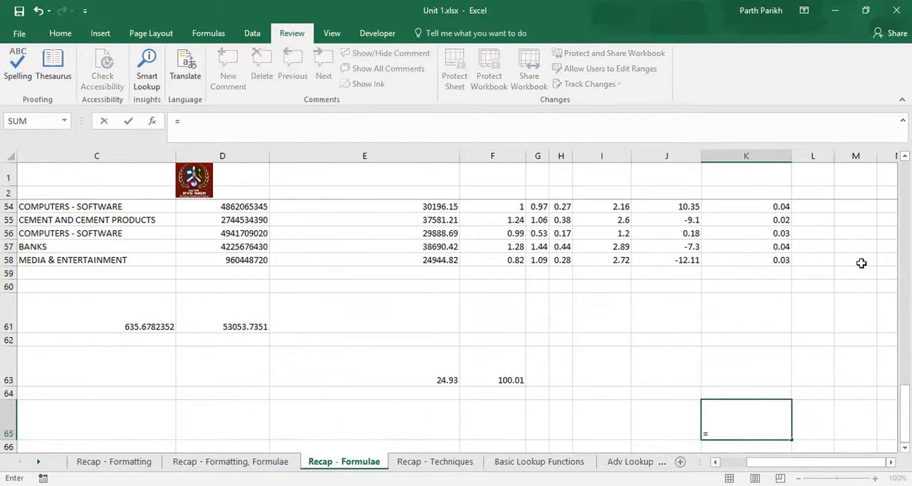
pyautogui.write('=AVERAGE(')
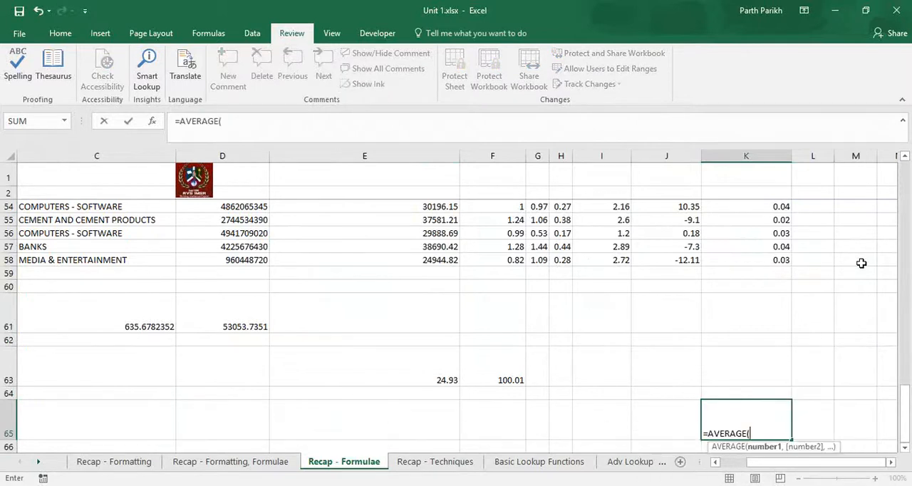
pyautogui.click(747, 260)
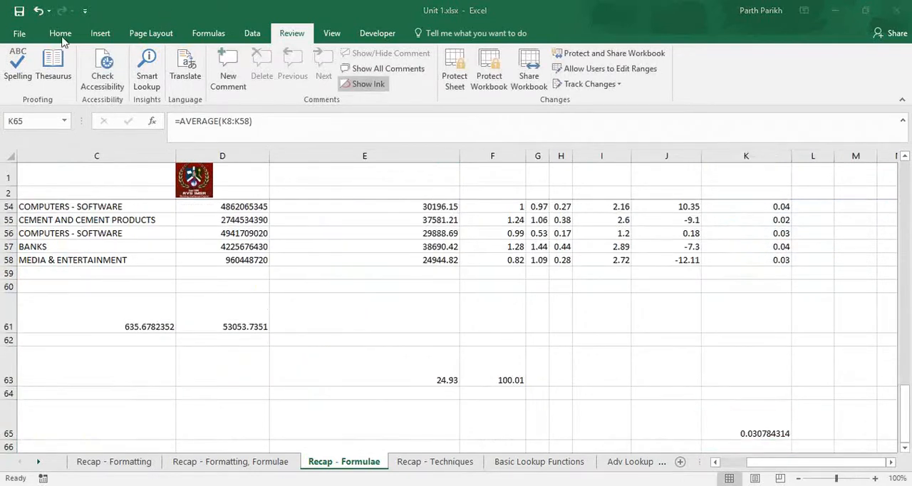
pyautogui.click(60, 33)
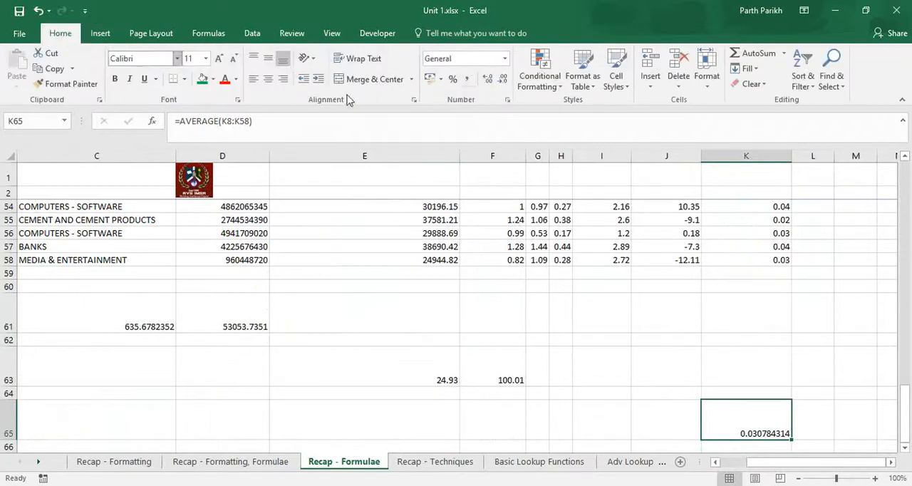
pyautogui.click(501, 78)
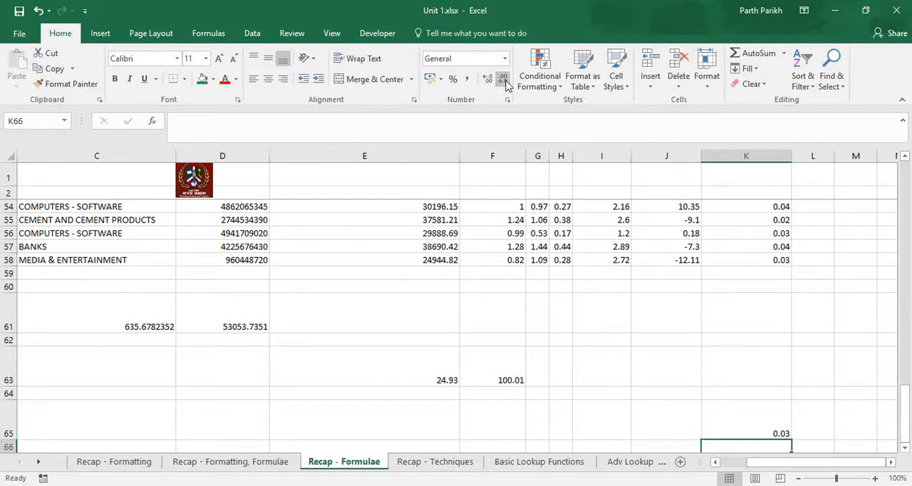
pyautogui.write('=')
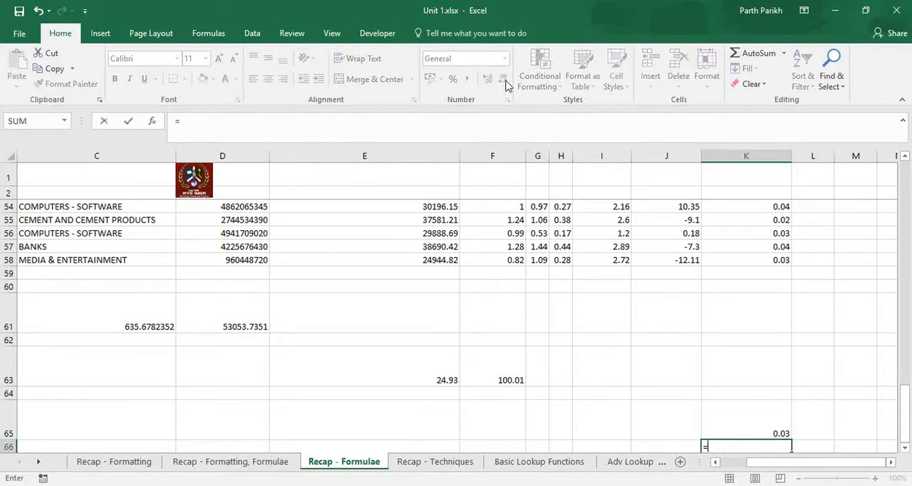
pyautogui.write('=aver')
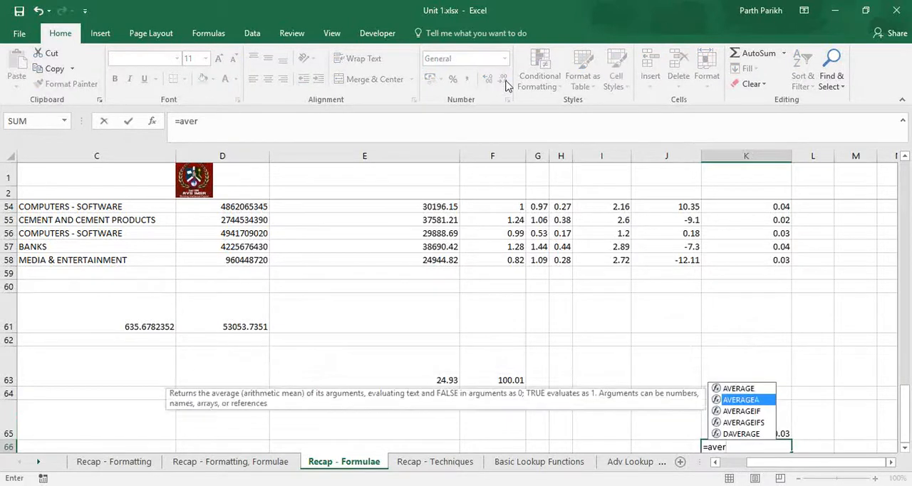
pyautogui.press('Down')
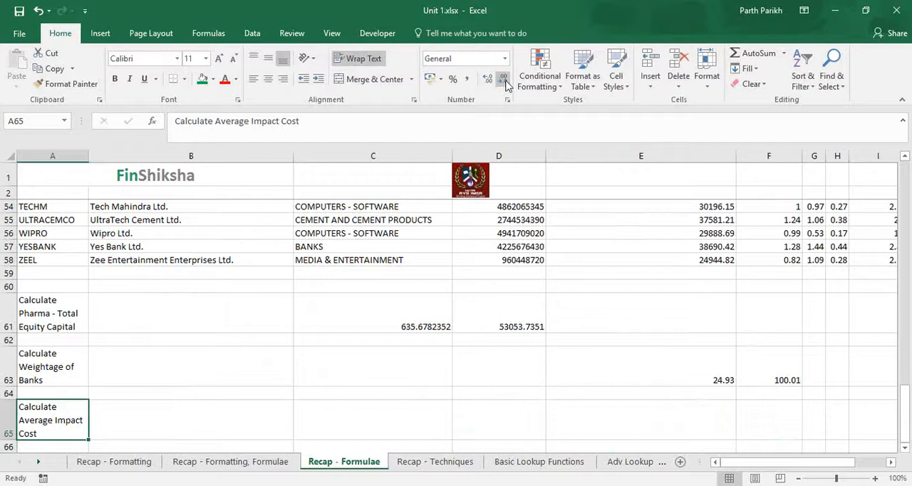
pyautogui.moveTo(486, 77)
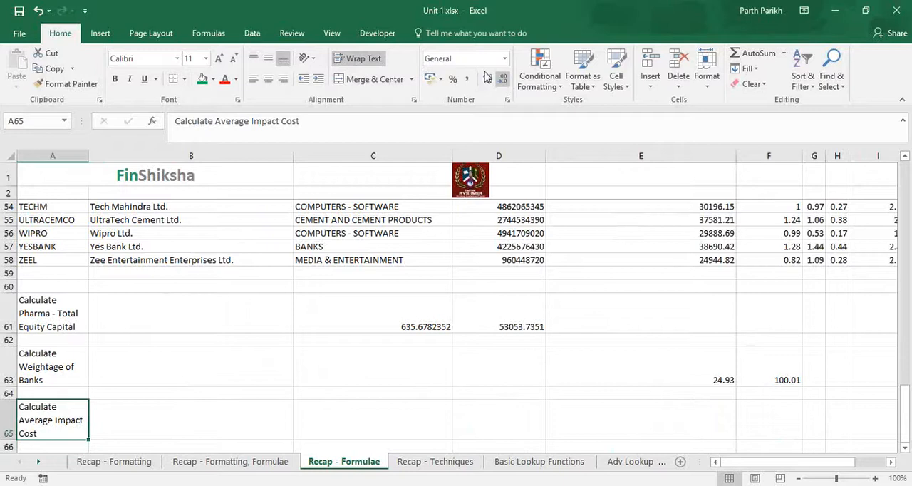